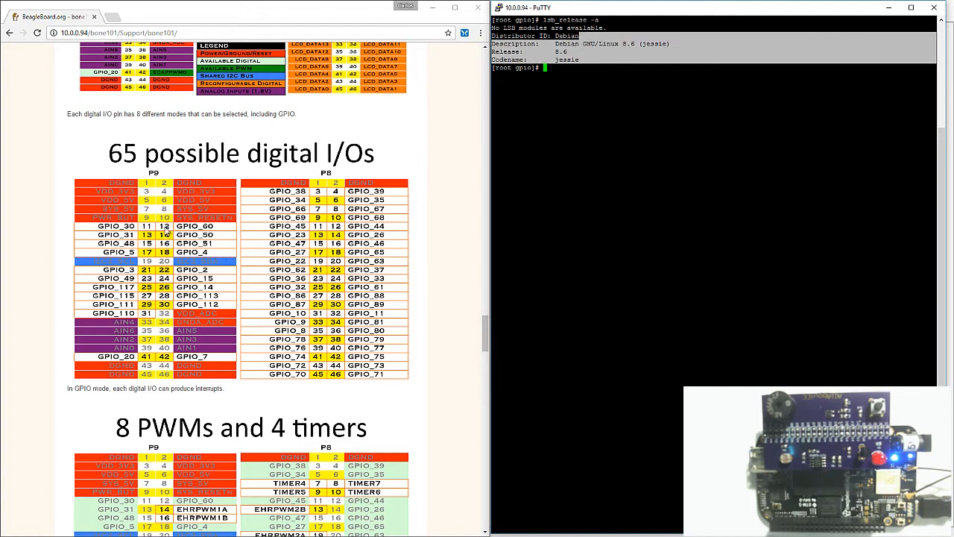
{"action": "mouse_move", "coordinate": [324, 157]}
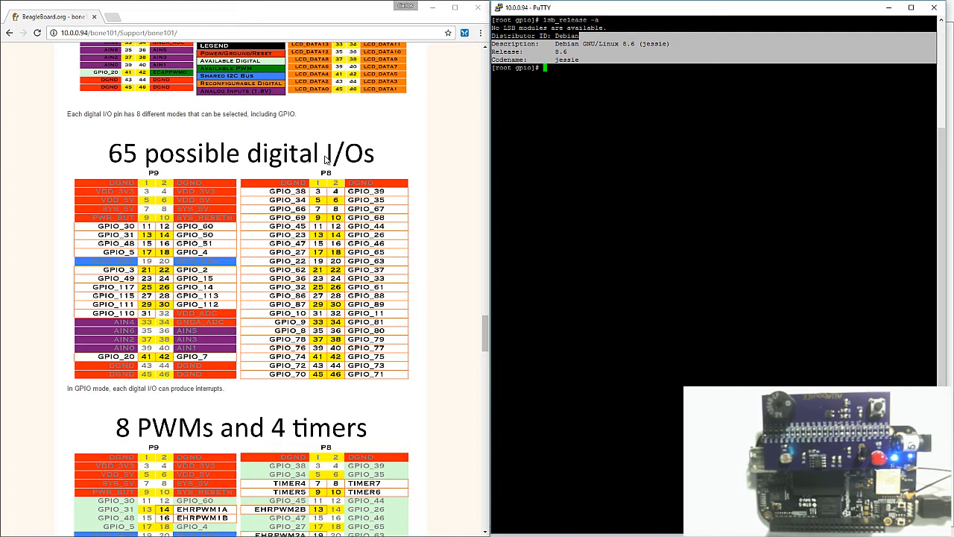
{"action": "mouse_move", "coordinate": [253, 222]}
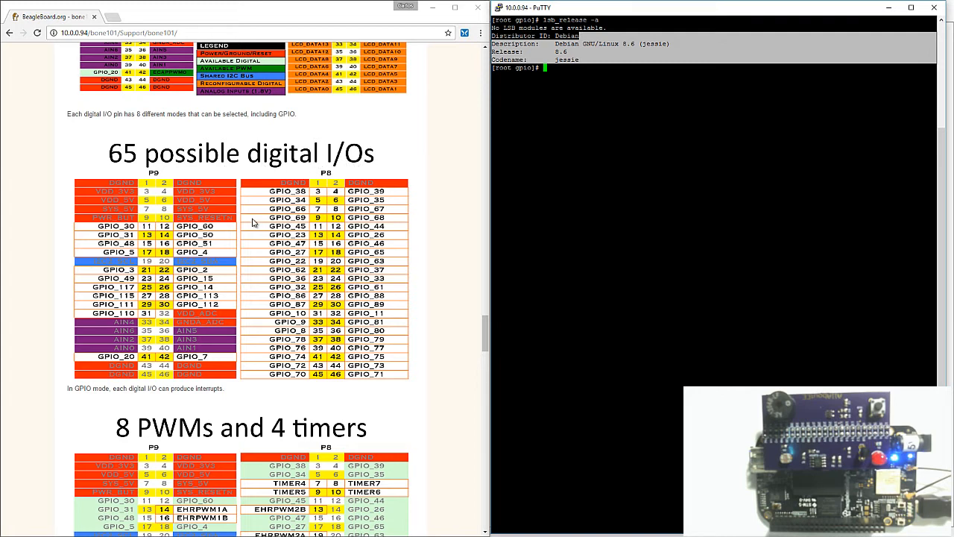
{"action": "mouse_move", "coordinate": [240, 95]}
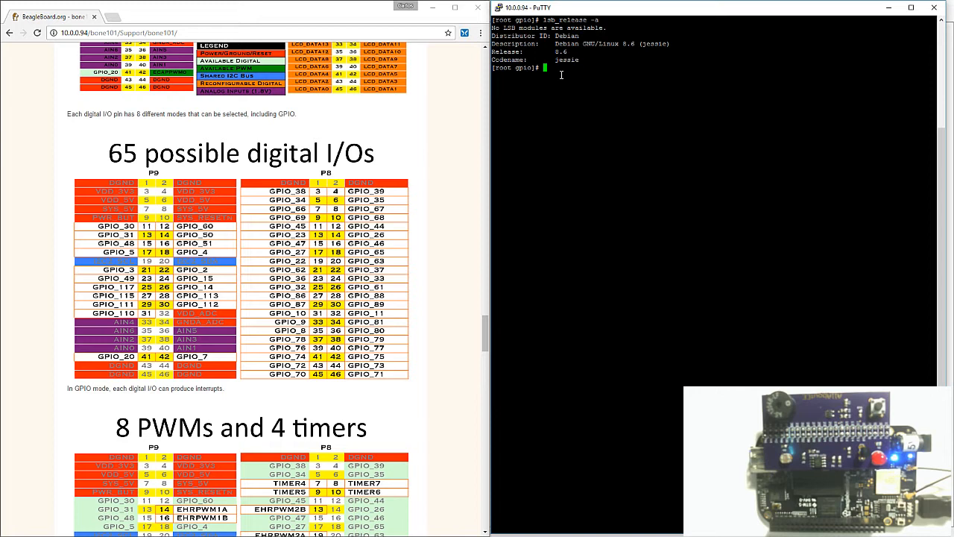
- Print the cape manager slots, showing four empty, and echo the $SLOTS path
{"action": "type", "text": "cat s"}
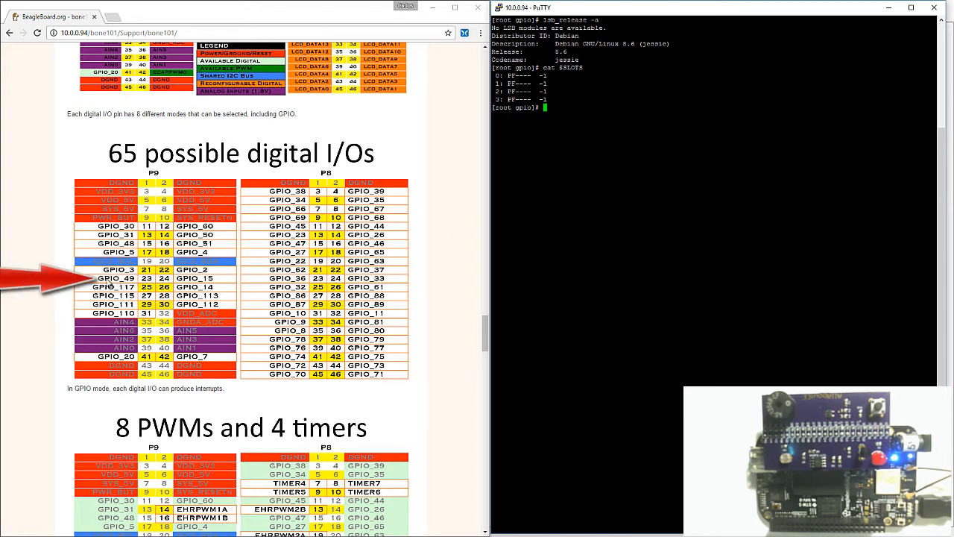
{"action": "mouse_move", "coordinate": [141, 290]}
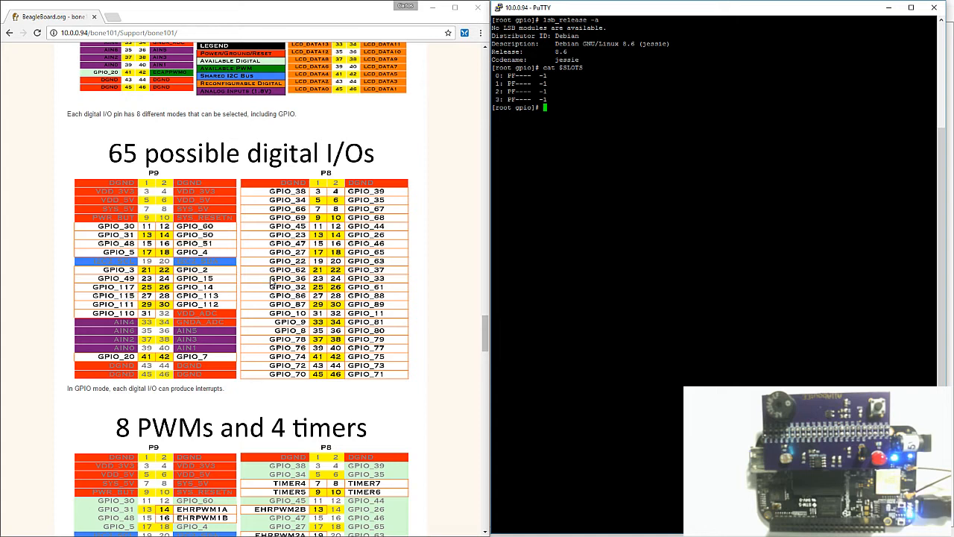
{"action": "mouse_move", "coordinate": [566, 91]}
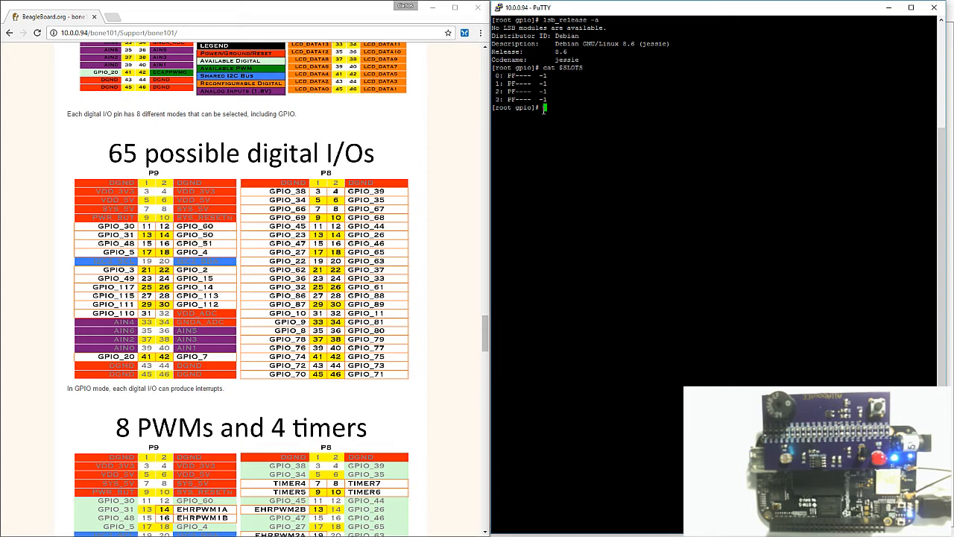
{"action": "type", "text": "echo $SLOTS"}
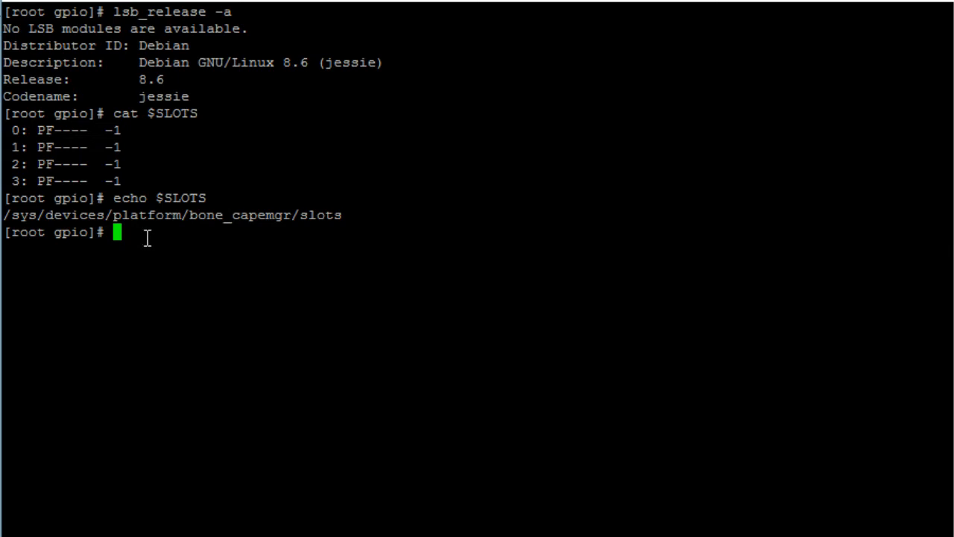
- In /sys/class/gpio, write 49 to export and list the directory to see gpio49
{"action": "type", "text": "CD"}
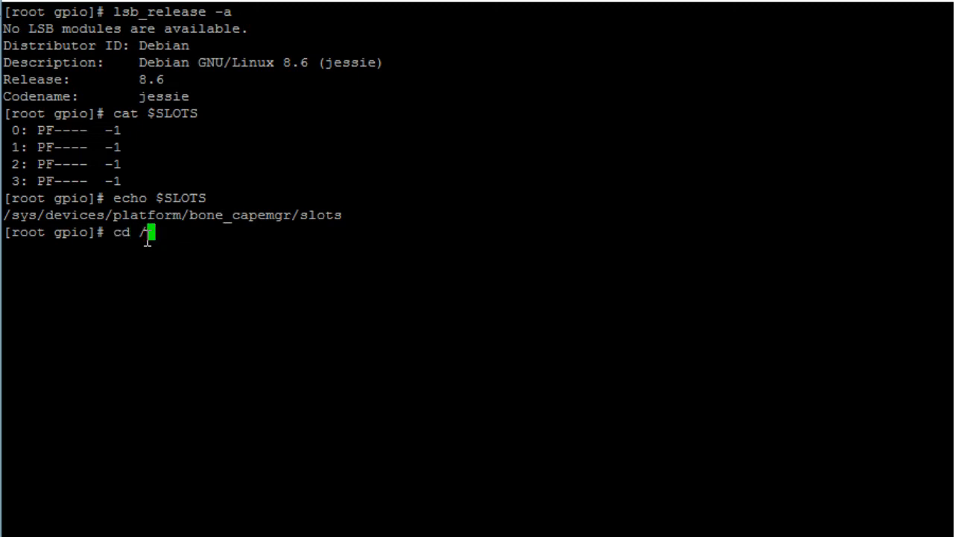
{"action": "type", "text": "sys/class/gpio"}
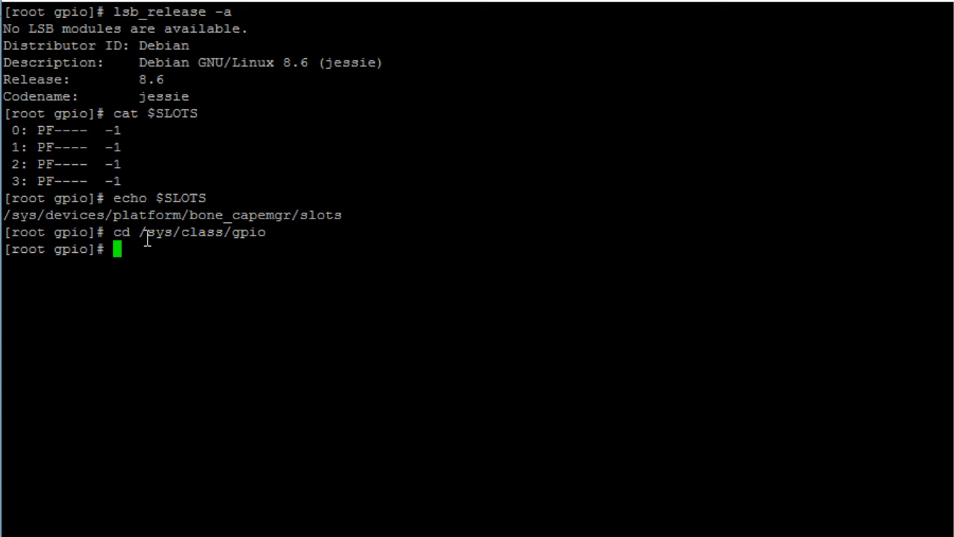
{"action": "type", "text": "ls"}
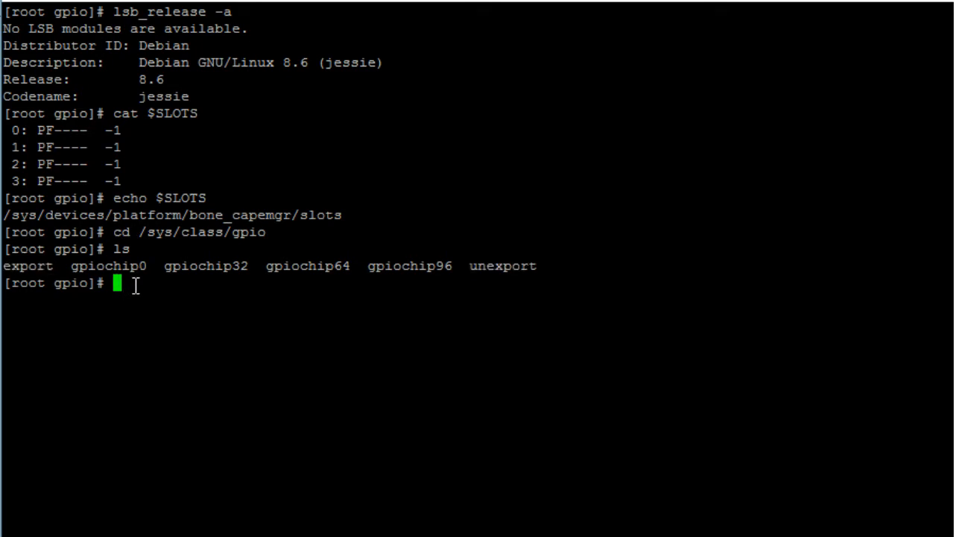
{"action": "type", "text": "echo"}
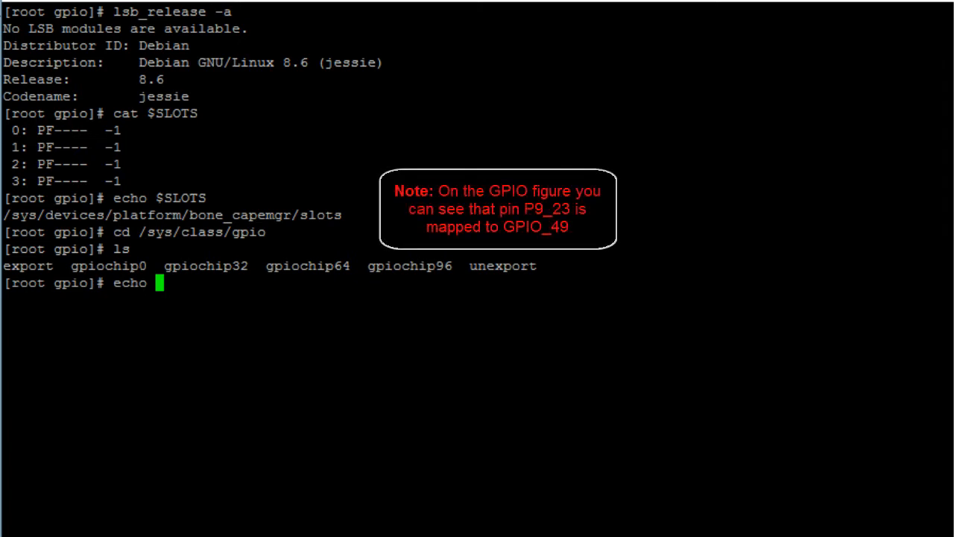
{"action": "type", "text": "49 >"}
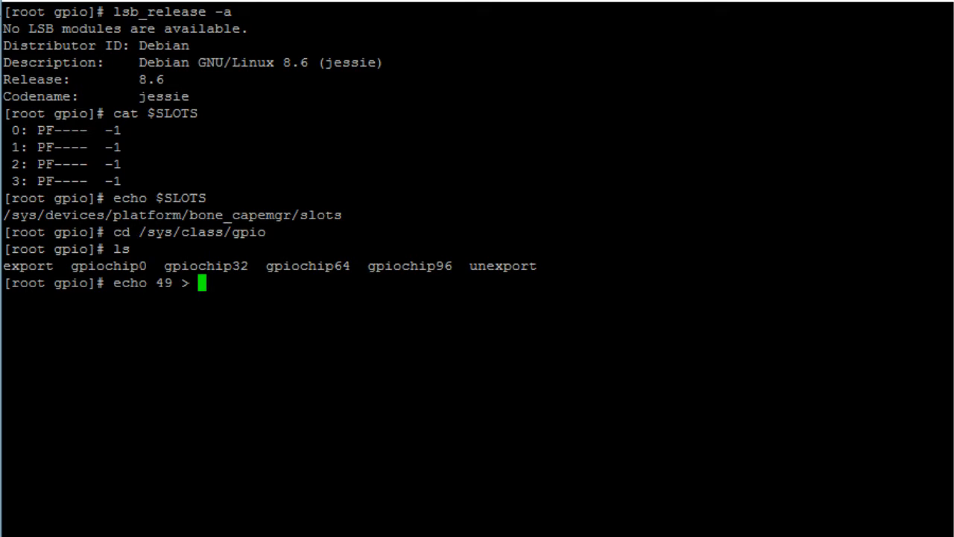
{"action": "double_click", "coordinate": [30, 265]}
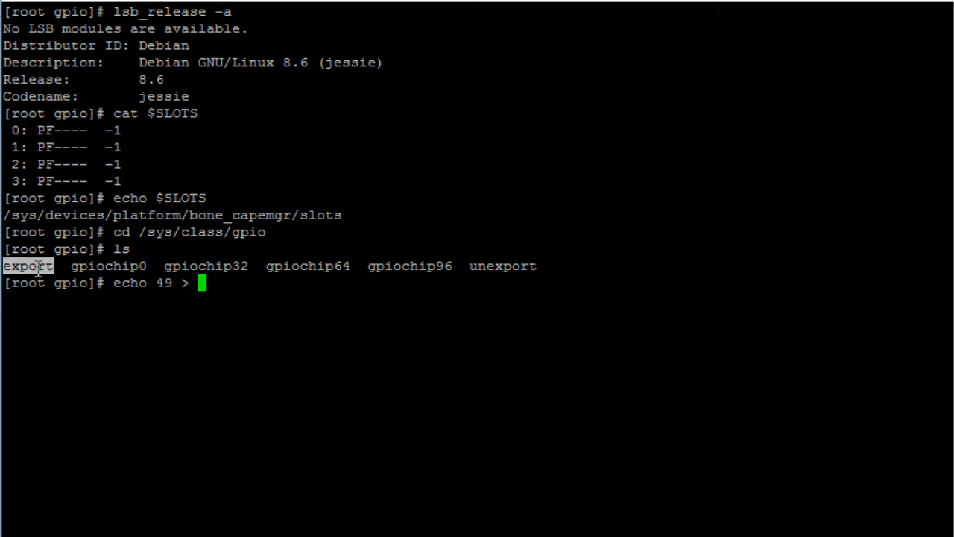
{"action": "type", "text": "export"}
{"action": "type", "text": "ls"}
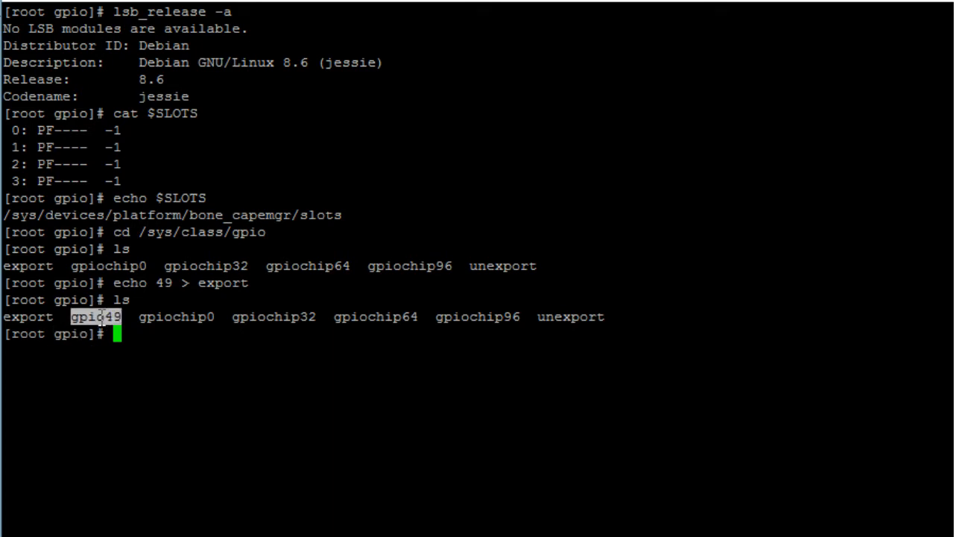
{"action": "mouse_move", "coordinate": [137, 335]}
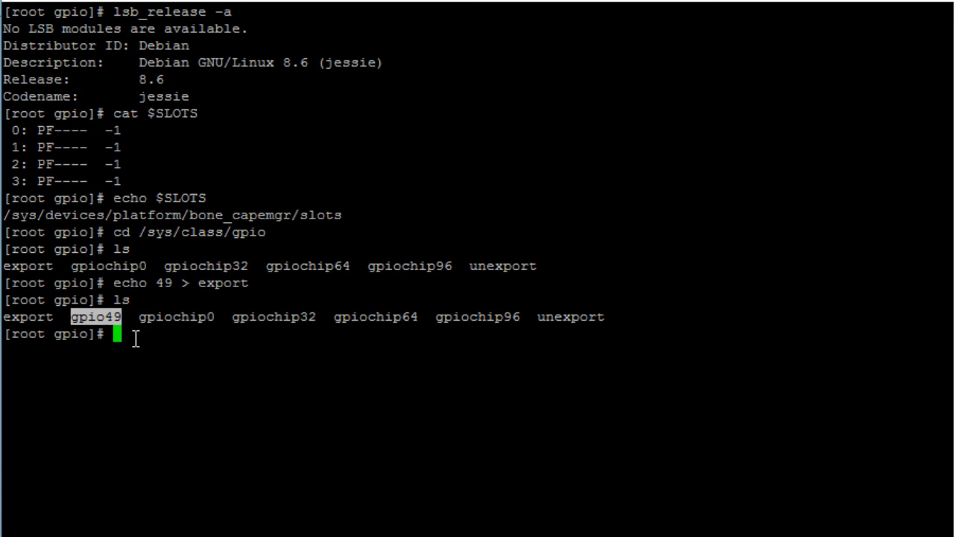
- Enter the gpio49 directory and show its long listing with direction, value and edge
{"action": "type", "text": "cd"}
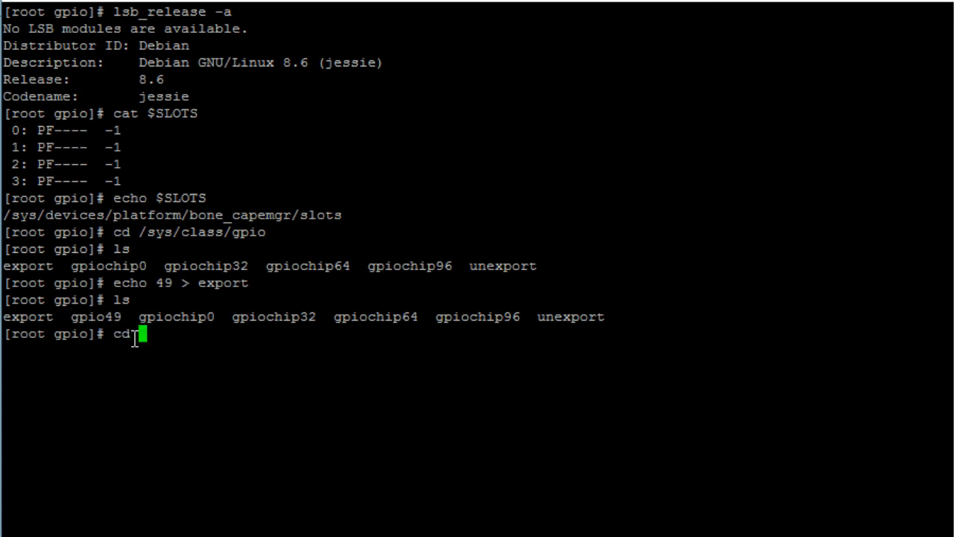
{"action": "type", "text": "gpio"}
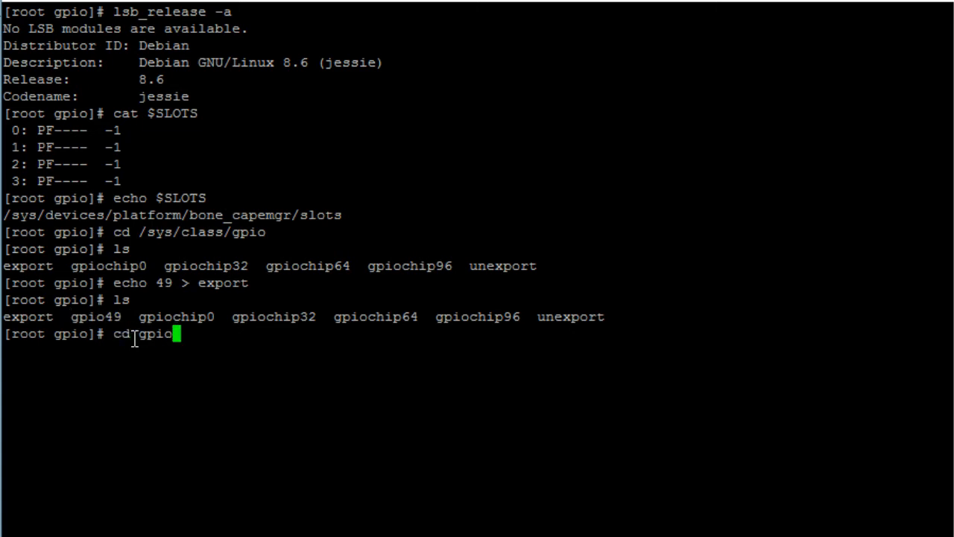
{"action": "type", "text": "49"}
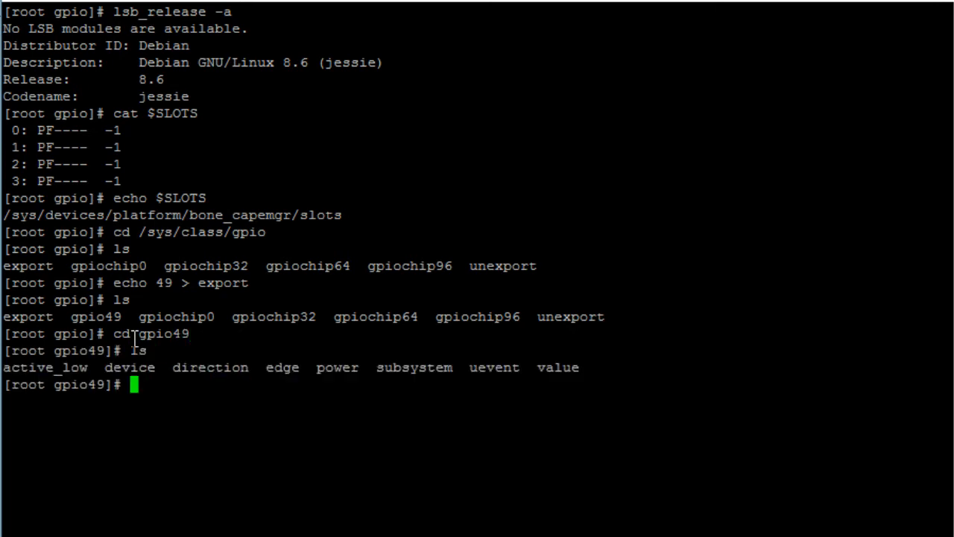
{"action": "type", "text": "ls -l"}
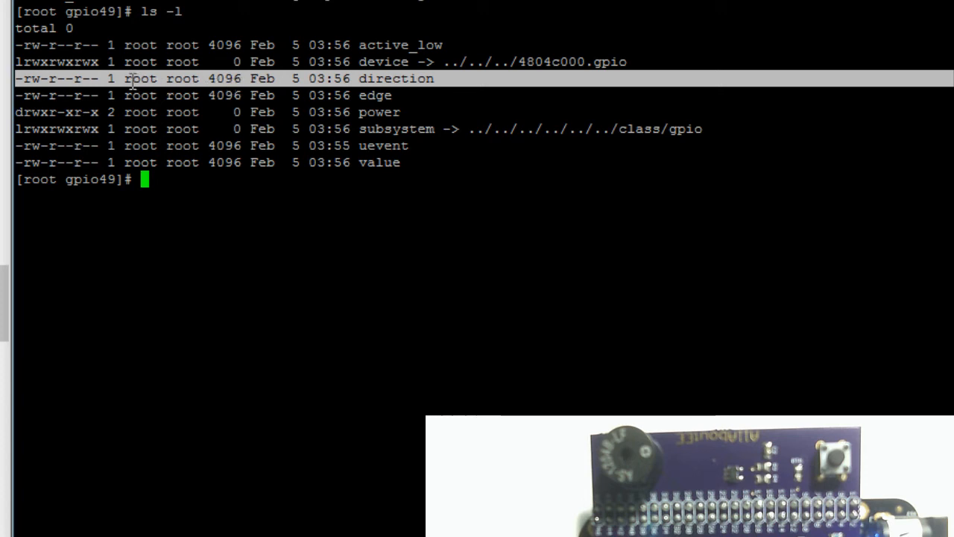
{"action": "mouse_move", "coordinate": [323, 162]}
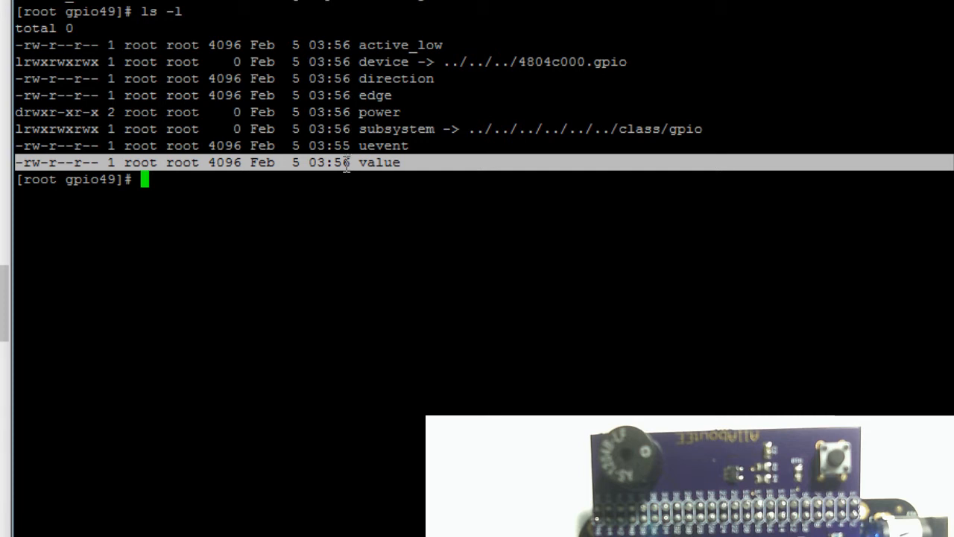
{"action": "mouse_move", "coordinate": [262, 184]}
{"action": "type", "text": "cat"}
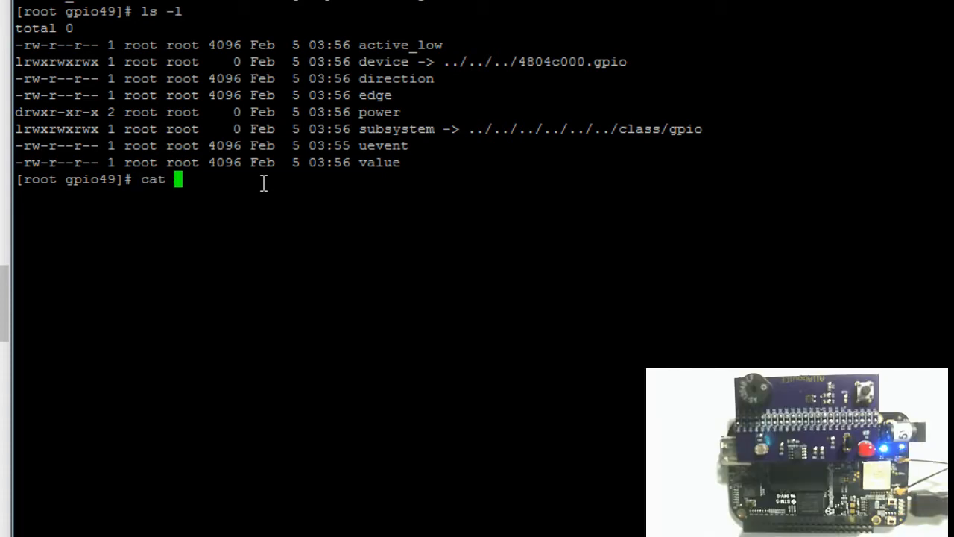
- Read gpio49's direction ('in') and value (0) with cat
{"action": "type", "text": "./"}
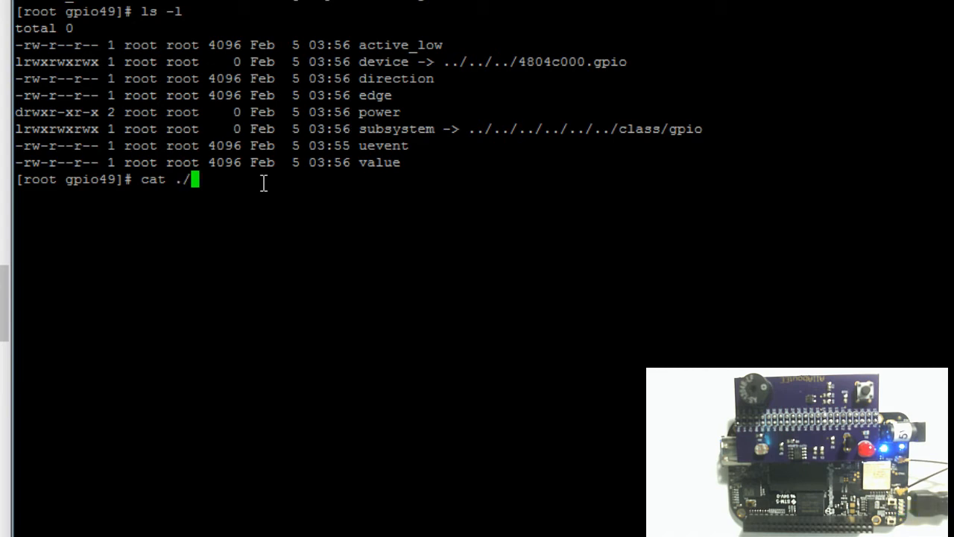
{"action": "type", "text": "direction"}
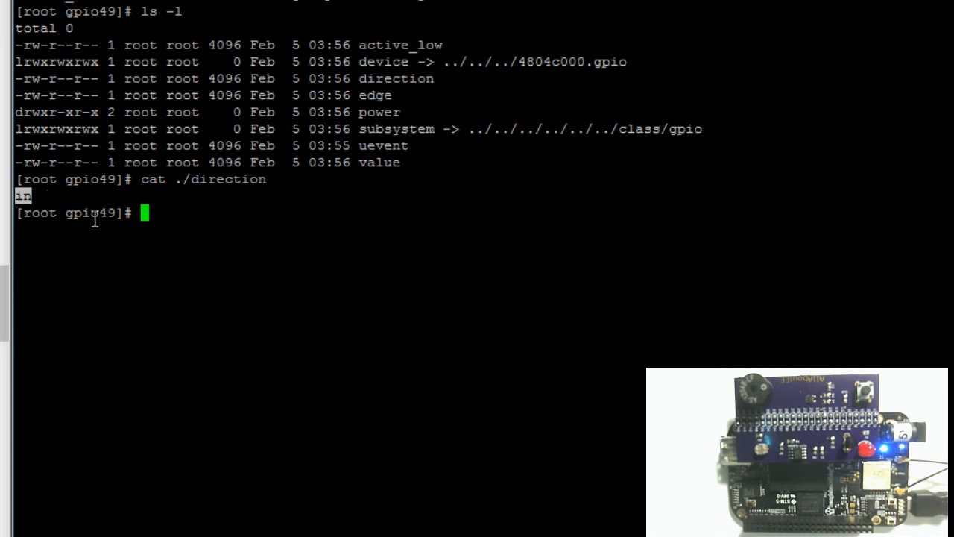
{"action": "type", "text": "cat"}
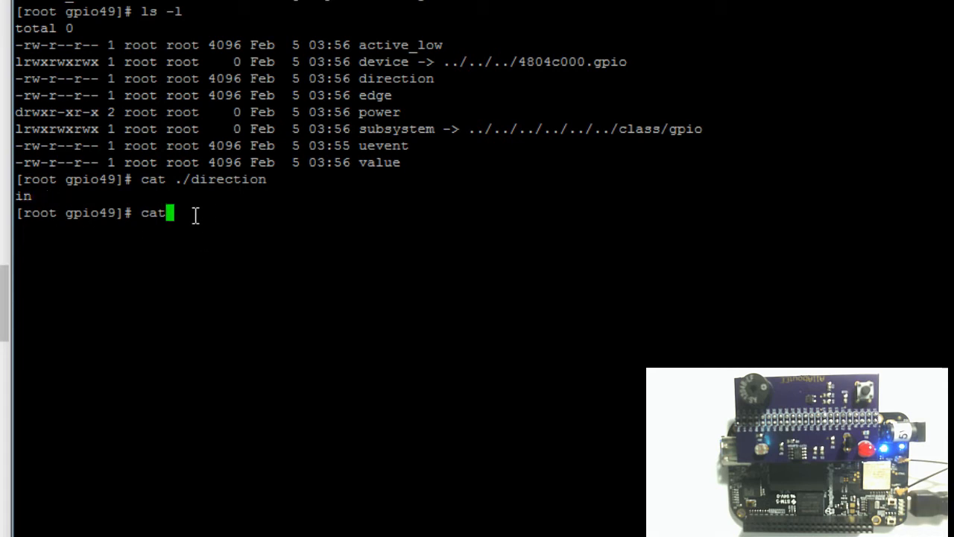
{"action": "type", "text": "./value"}
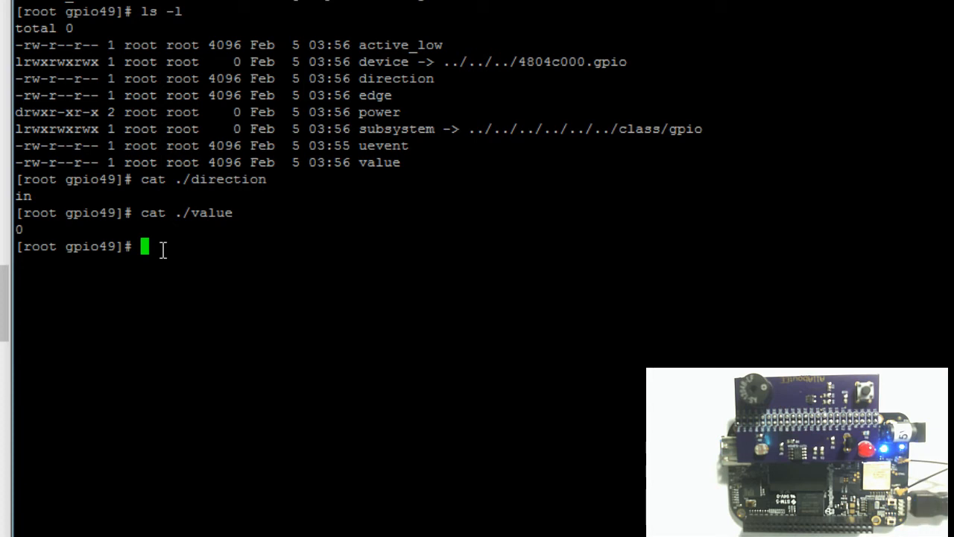
{"action": "double_click", "coordinate": [395, 78]}
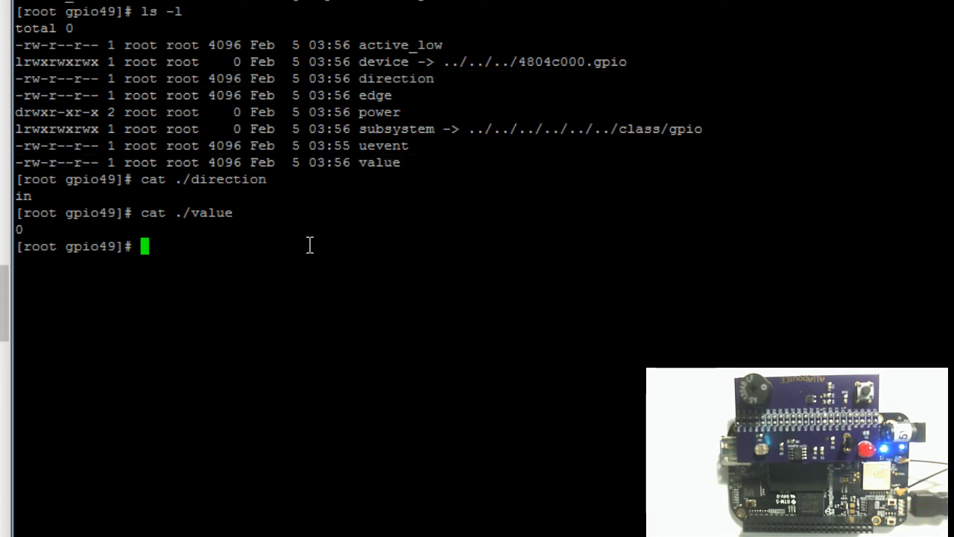
- Set gpio49's direction to 'out' and confirm it with cat ./direction
{"action": "type", "text": "echo"}
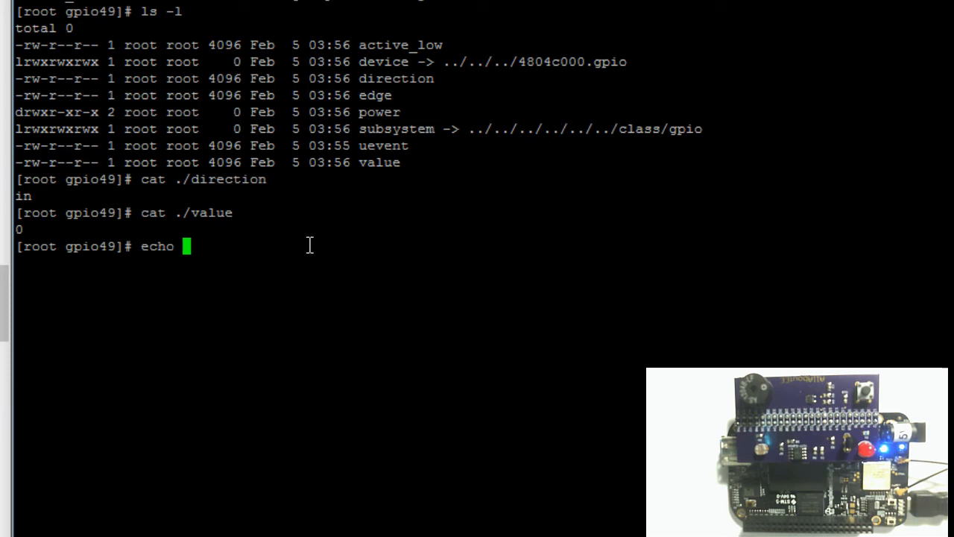
{"action": "type", "text": "out >"}
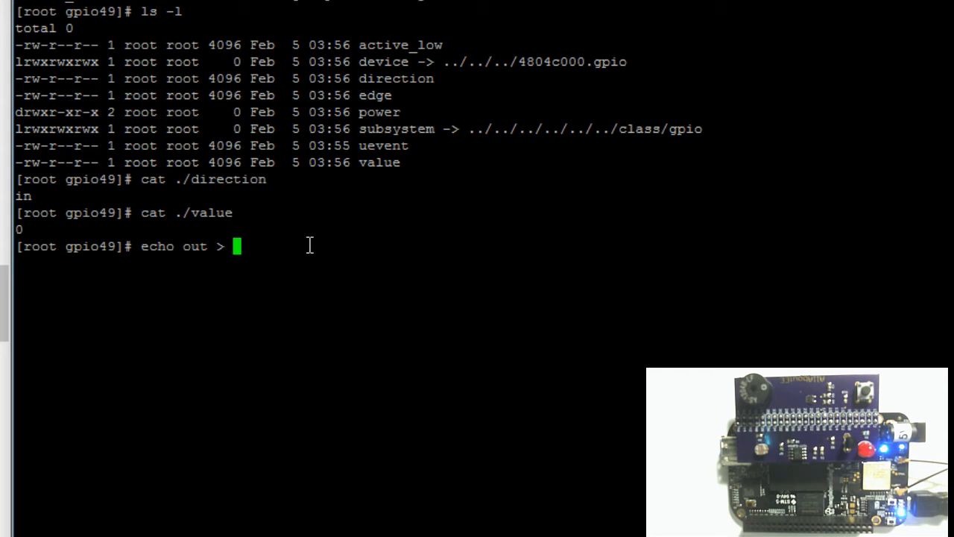
{"action": "type", "text": "direction"}
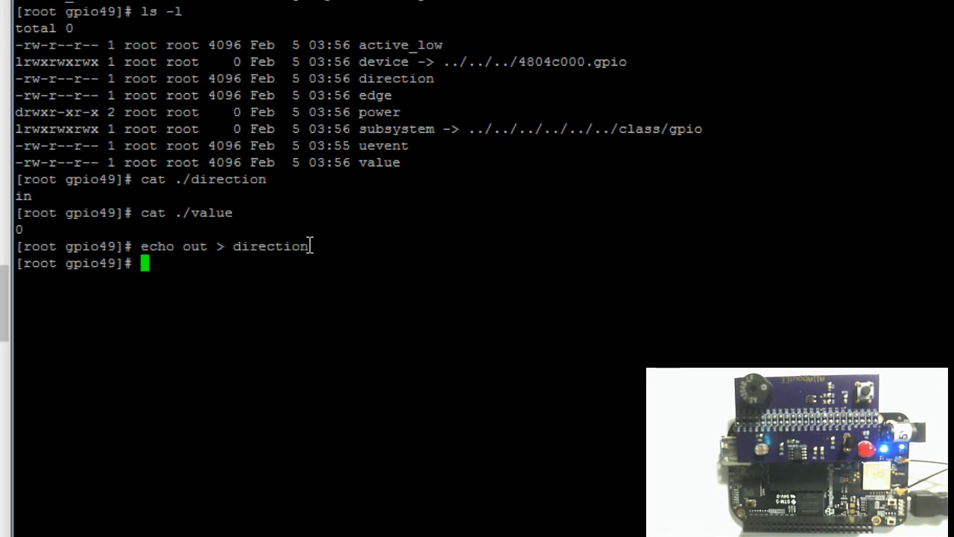
{"action": "type", "text": "cat ./ direction"}
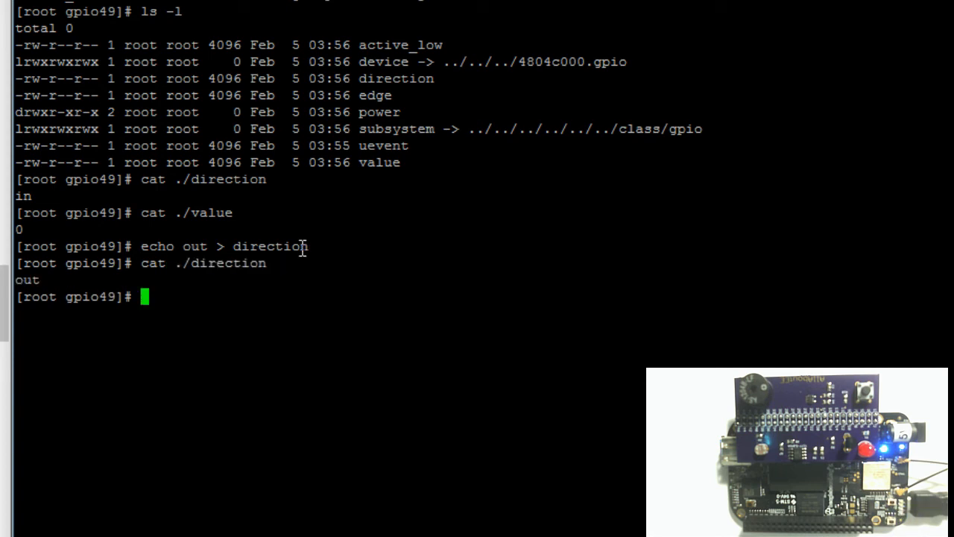
{"action": "mouse_move", "coordinate": [177, 310]}
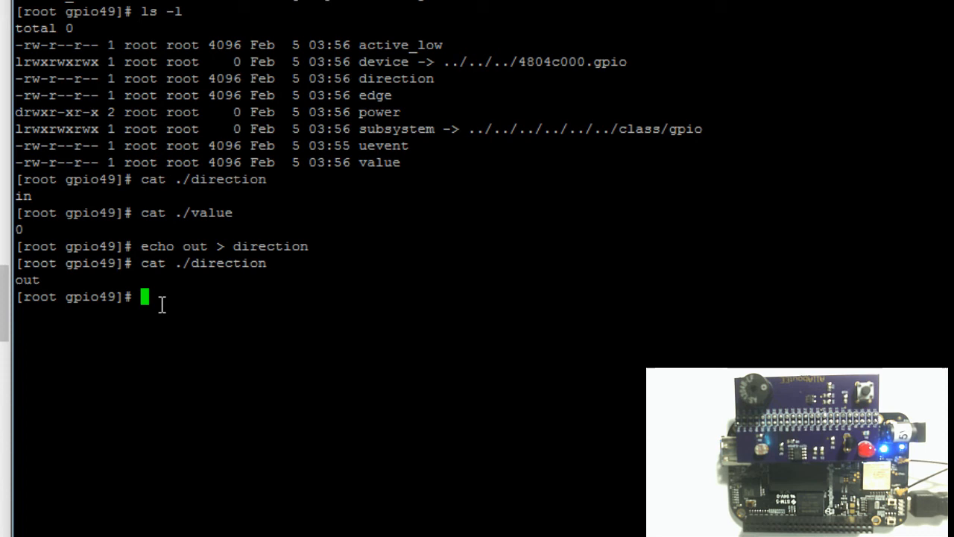
- Write 1 then 0 to value, turning the LED on and off
{"action": "type", "text": "echo 1 >"}
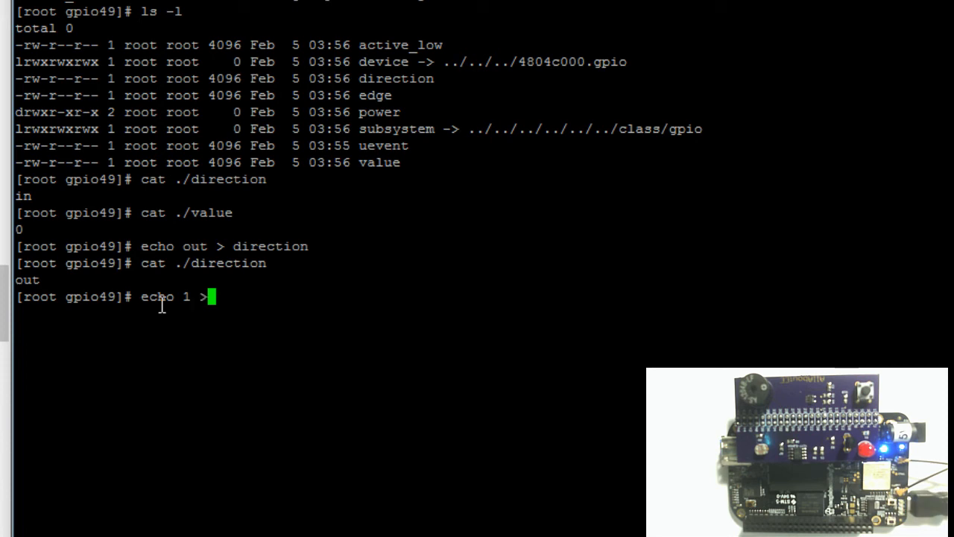
{"action": "type", "text": "valu"}
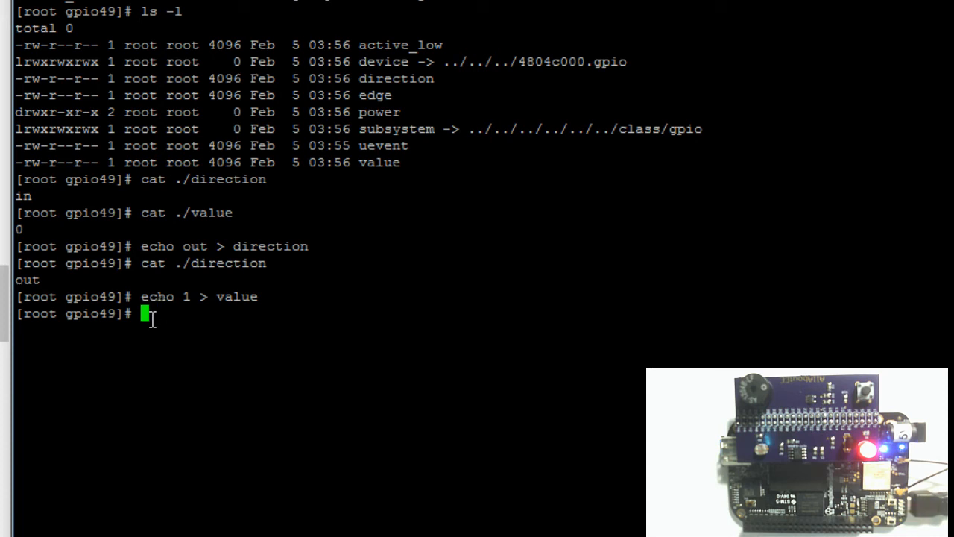
{"action": "type", "text": "echo"}
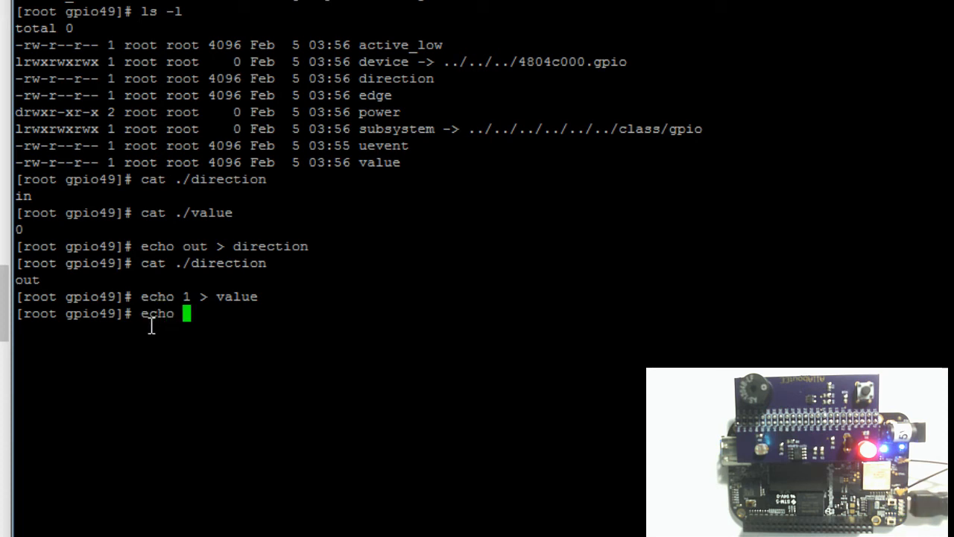
{"action": "type", "text": "0 > v"}
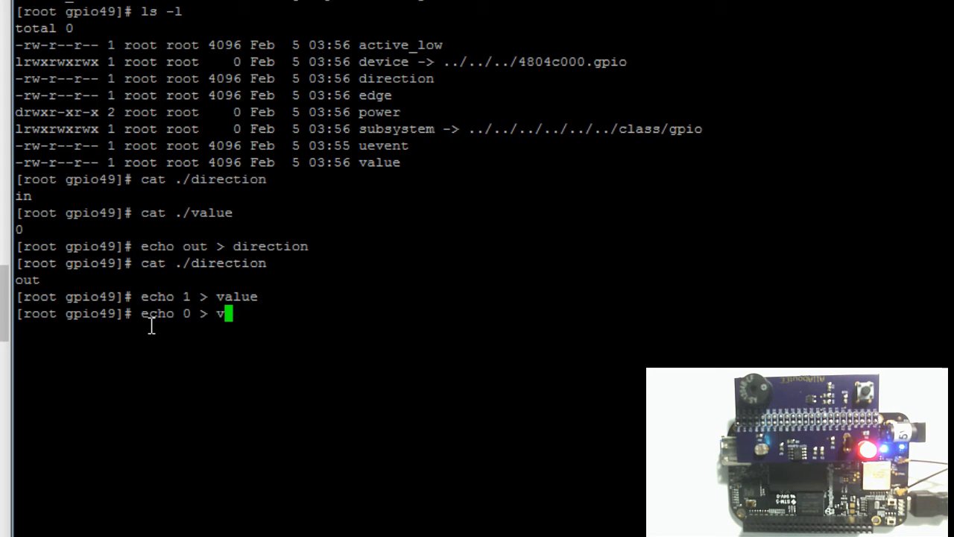
{"action": "type", "text": "ale"}
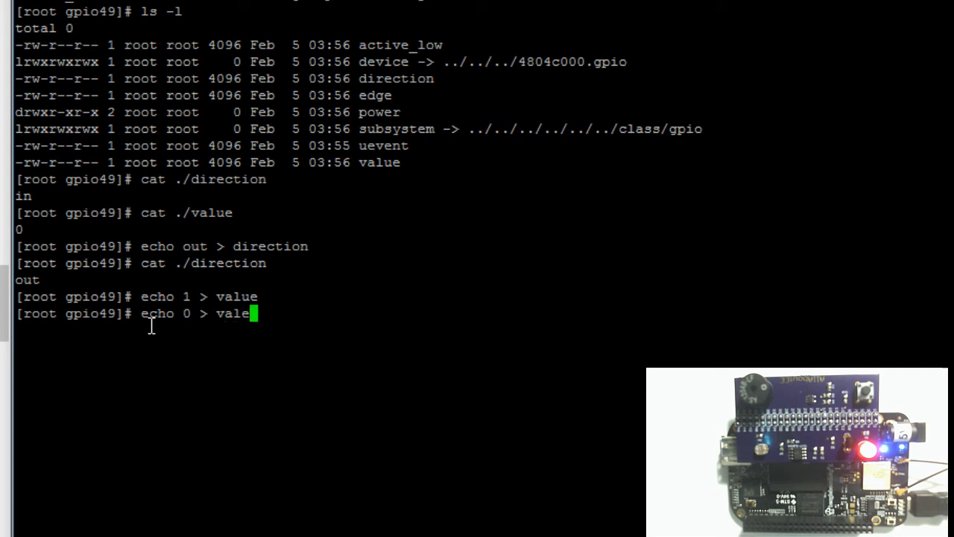
{"action": "key", "text": "Enter"}
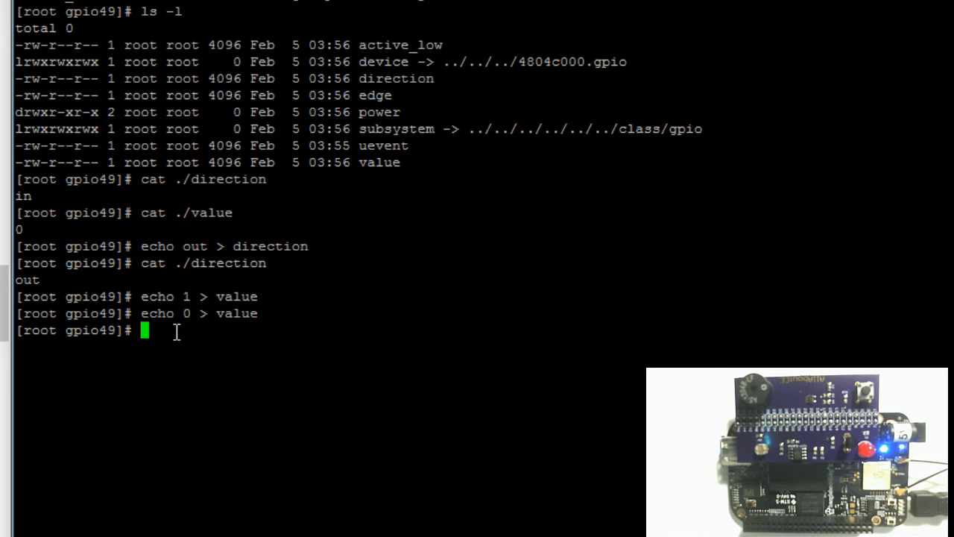
- Go back to the parent gpio directory and list it, showing gpio49
{"action": "type", "text": "cd"}
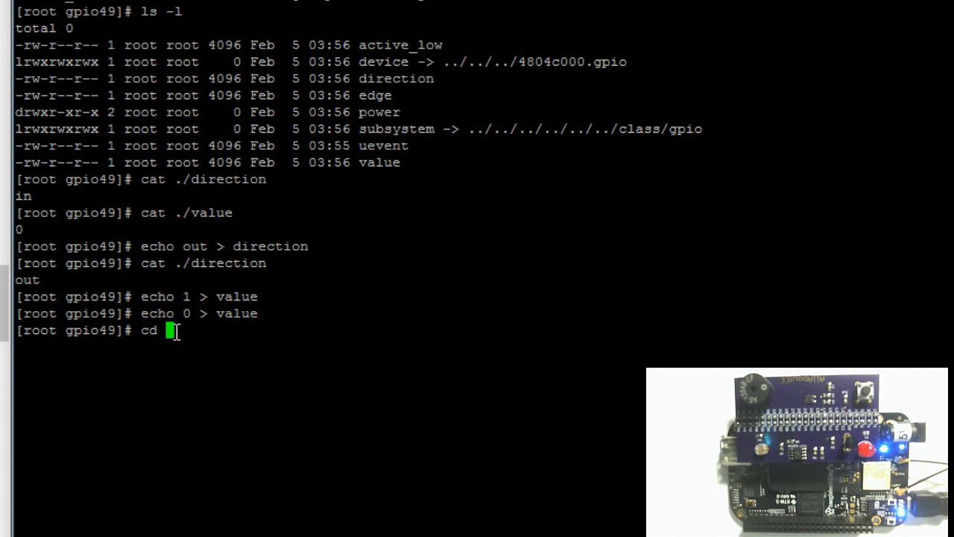
{"action": "type", "text": "./"}
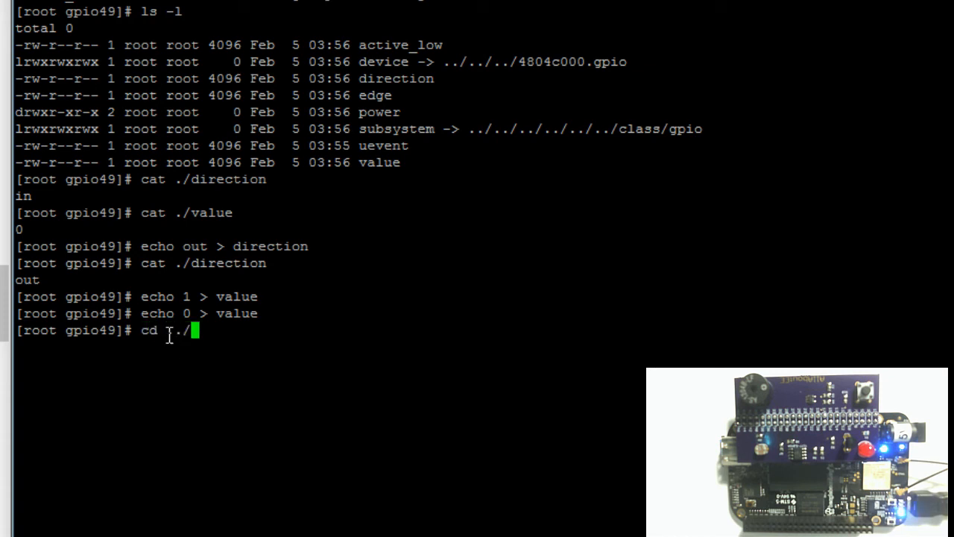
{"action": "type", "text": "../"}
{"action": "type", "text": "ls"}
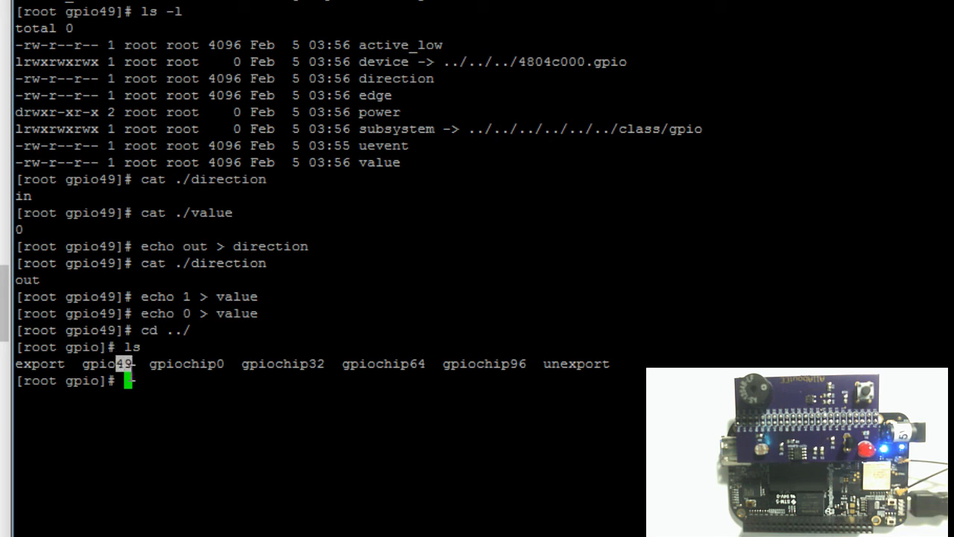
- Type 'echo 49 > unexport' at the prompt without running it
{"action": "type", "text": "echo 49"}
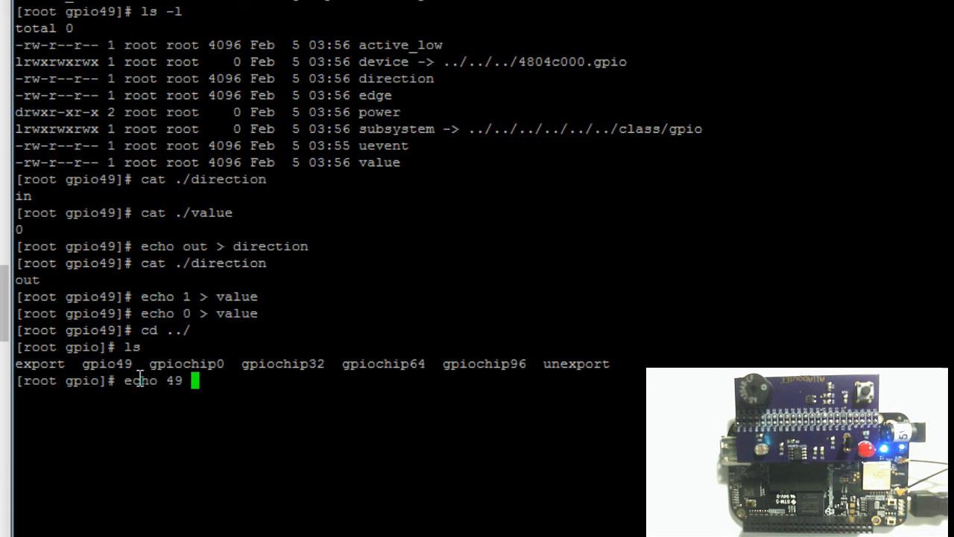
{"action": "type", "text": ">"}
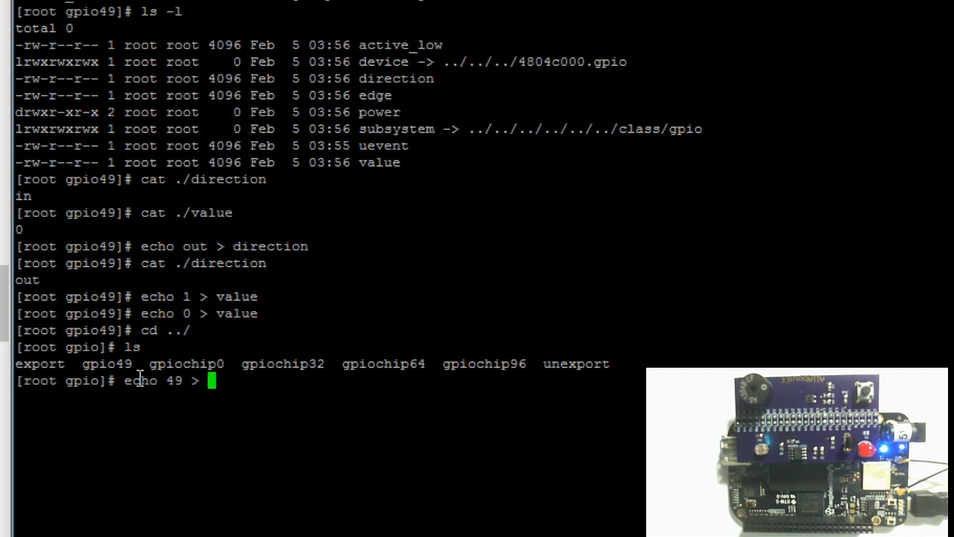
{"action": "type", "text": "unexport"}
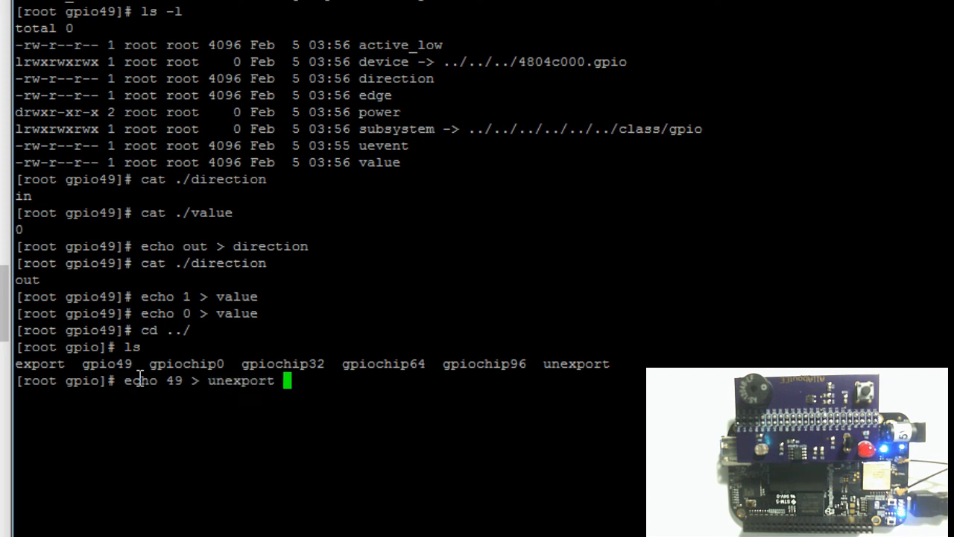